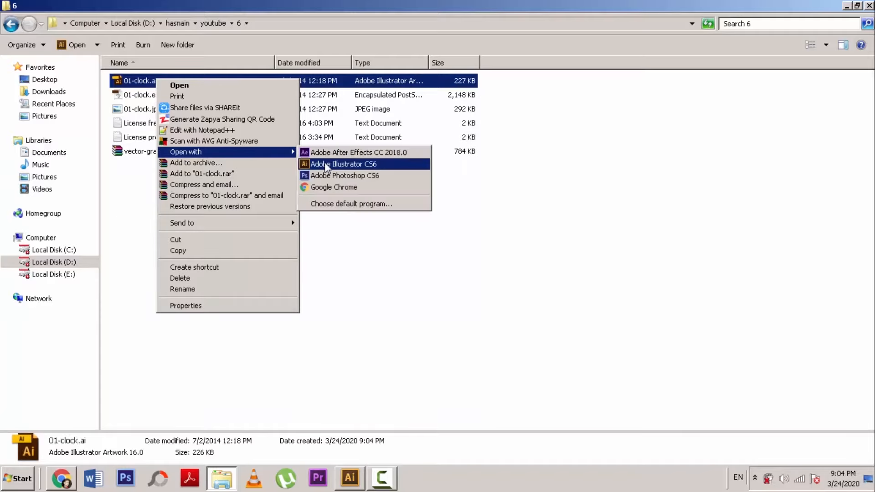
# - Open 01-clock.ai from Explorer in Adobe Illustrator CS6
pyautogui.click(343, 164)
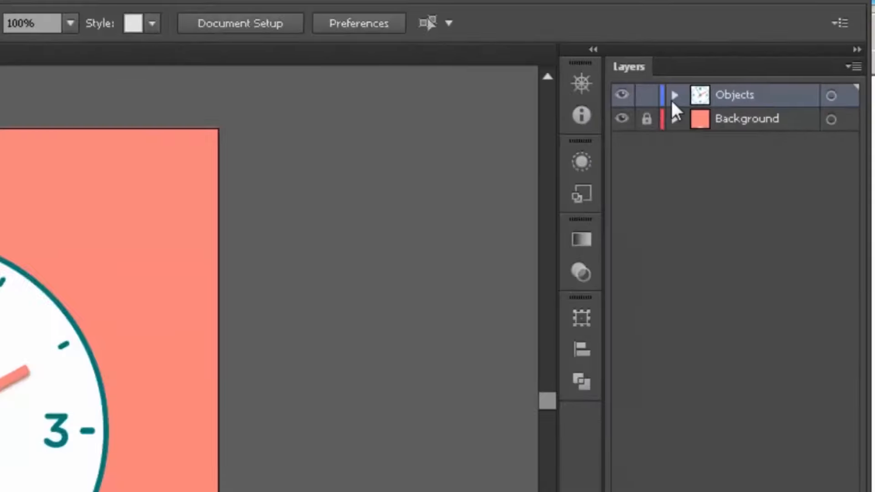
# - Expand the Objects layer to list the artwork's separate parts
pyautogui.click(676, 94)
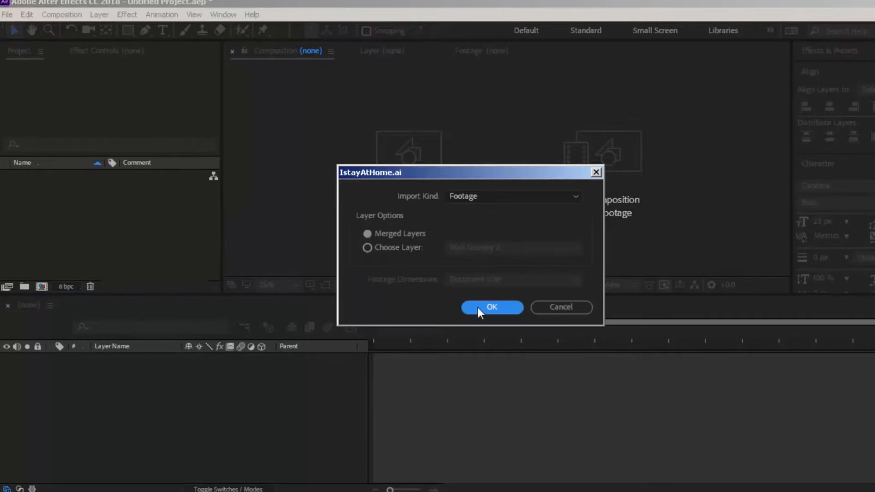
# - Import IstayAtHome.ai, replace it with a layered comp and open that composition
pyautogui.click(492, 307)
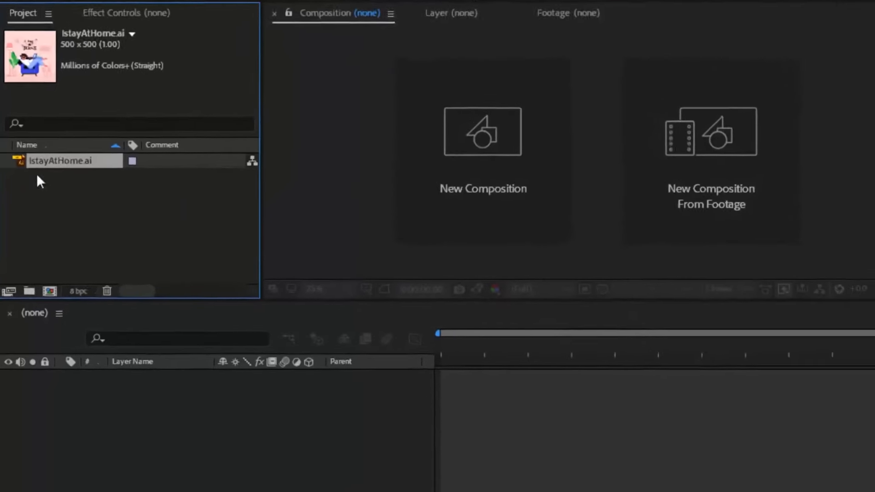
pyautogui.rightClick(62, 161)
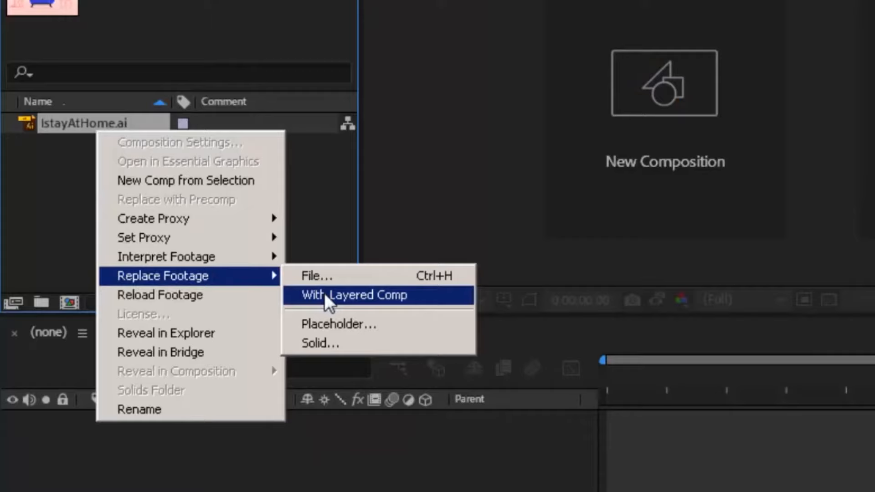
pyautogui.click(355, 296)
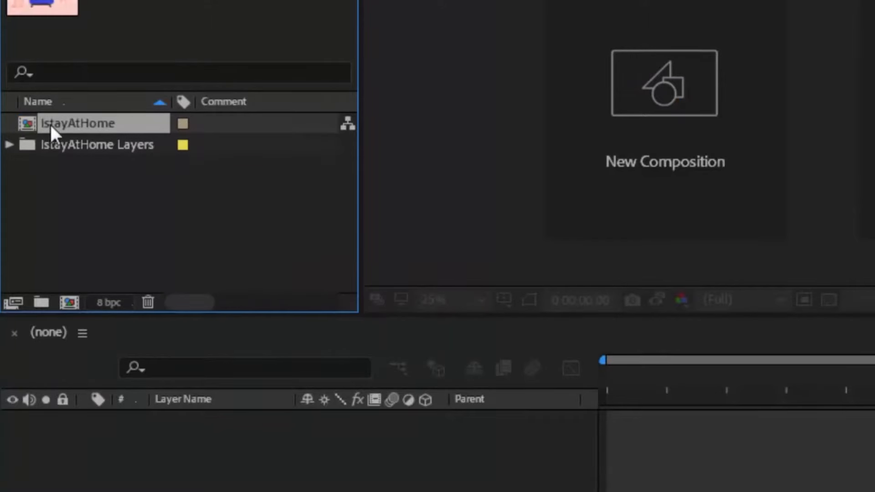
pyautogui.doubleClick(81, 123)
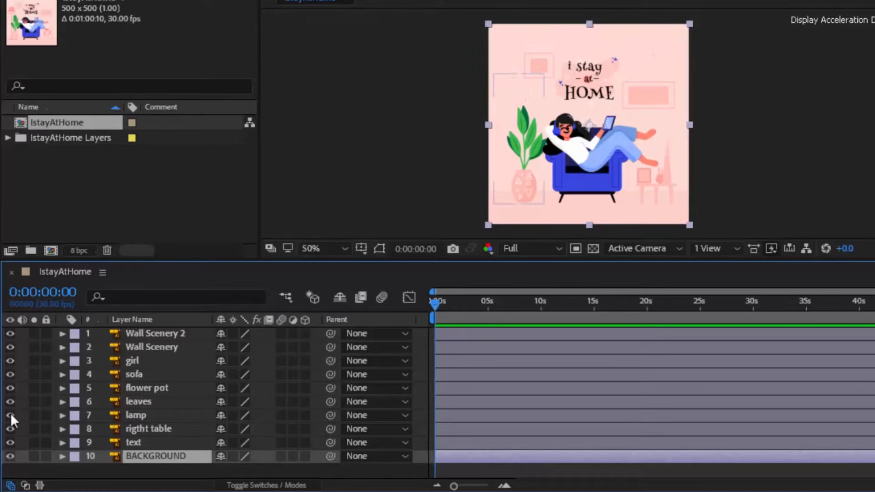
pyautogui.click(9, 415)
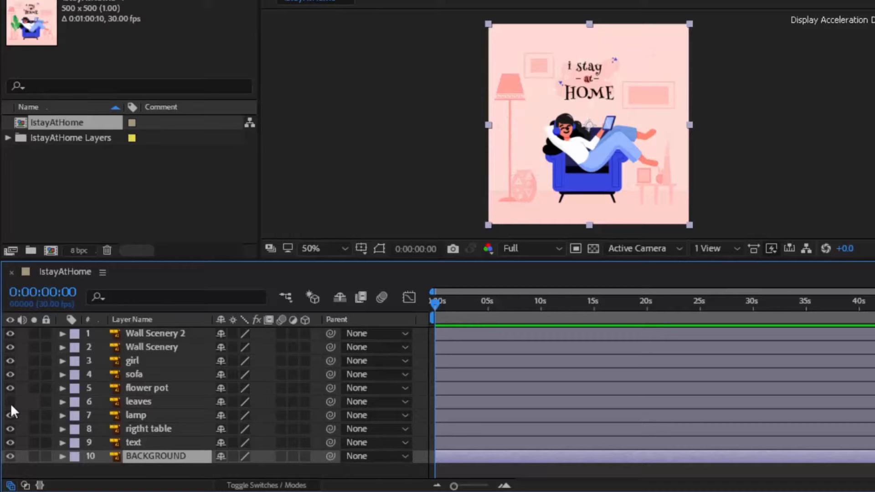
pyautogui.click(9, 388)
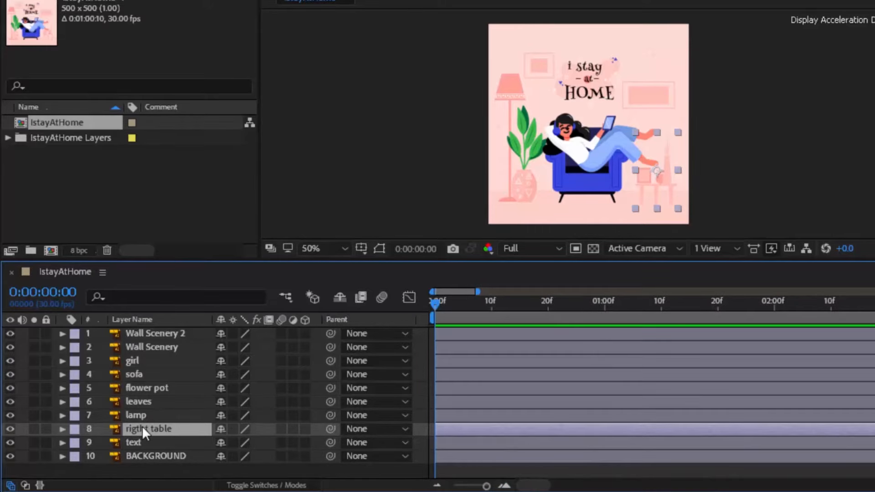
# - Keyframe the rigtht table layer's Scale at 0% on the first frame
pyautogui.click(62, 428)
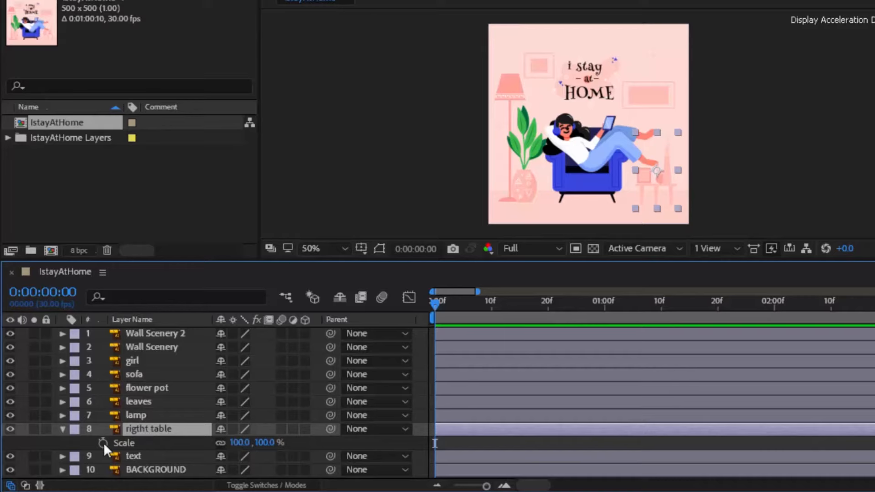
pyautogui.click(102, 443)
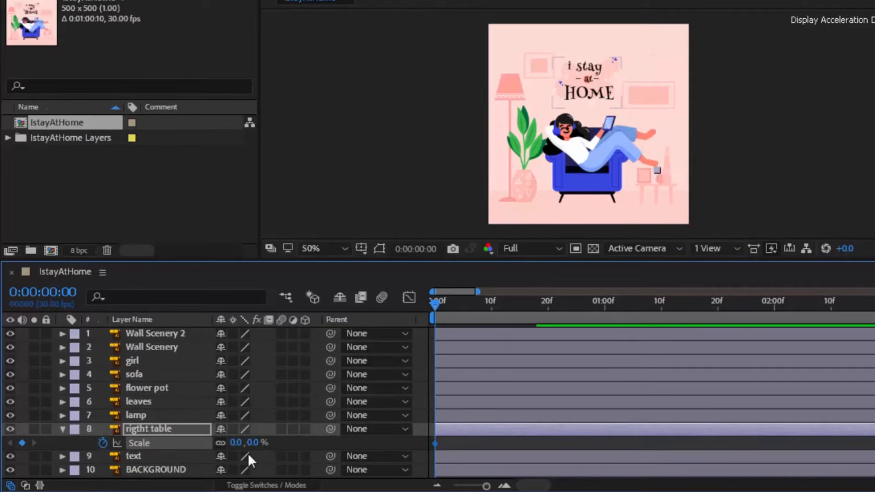
pyautogui.click(541, 303)
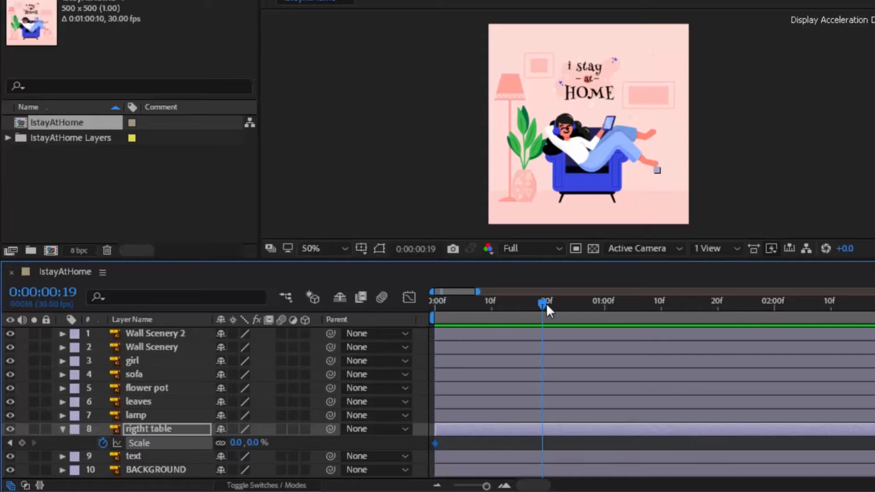
pyautogui.doubleClick(232, 443)
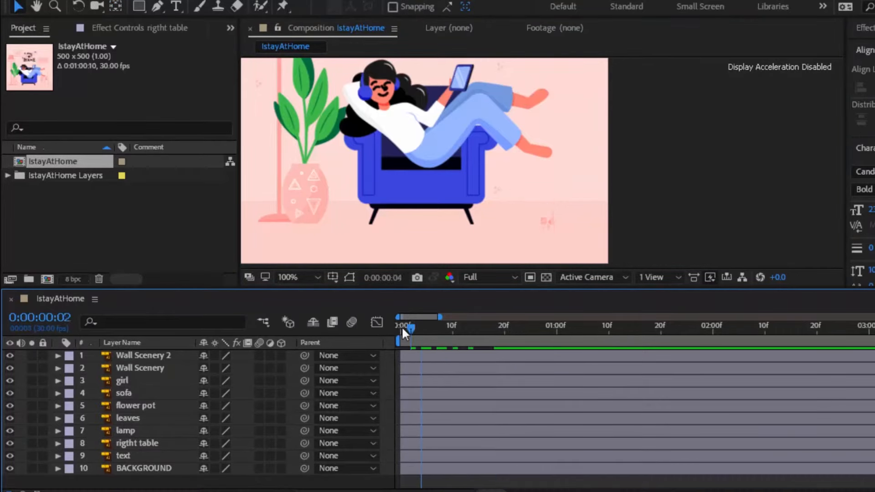
# - Scale the table to 100% at frame 19 with Easy Ease In, viewing its speed graph
pyautogui.moveTo(410, 324); pyautogui.dragTo(496, 325)
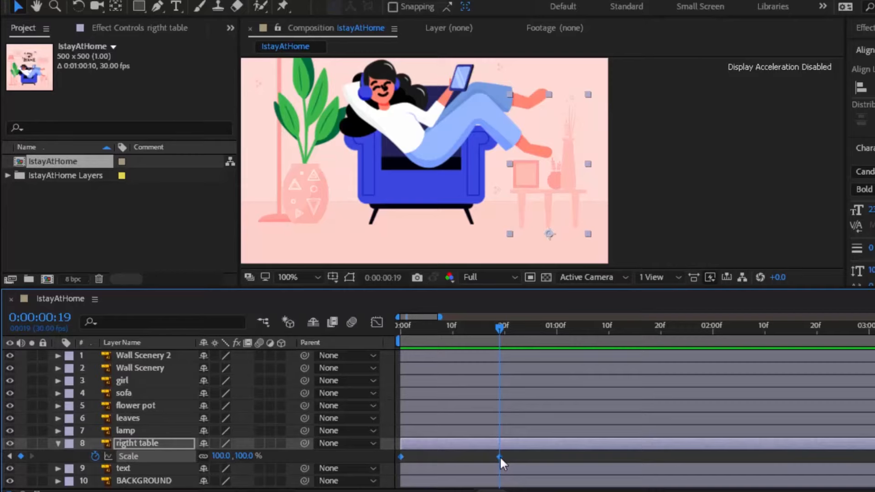
pyautogui.rightClick(496, 458)
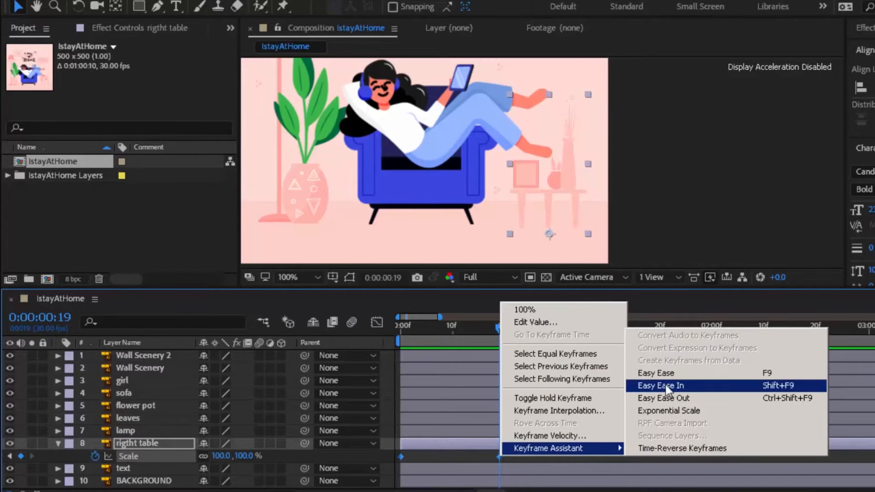
pyautogui.click(661, 386)
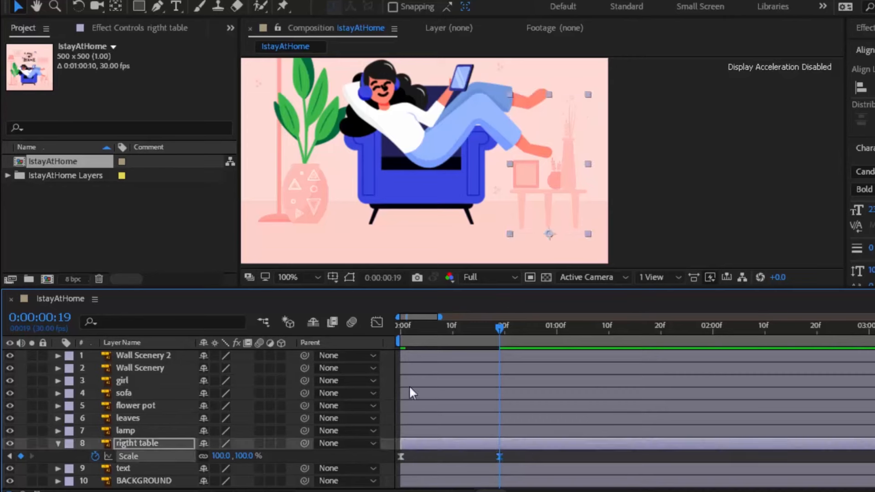
pyautogui.moveTo(375, 324)
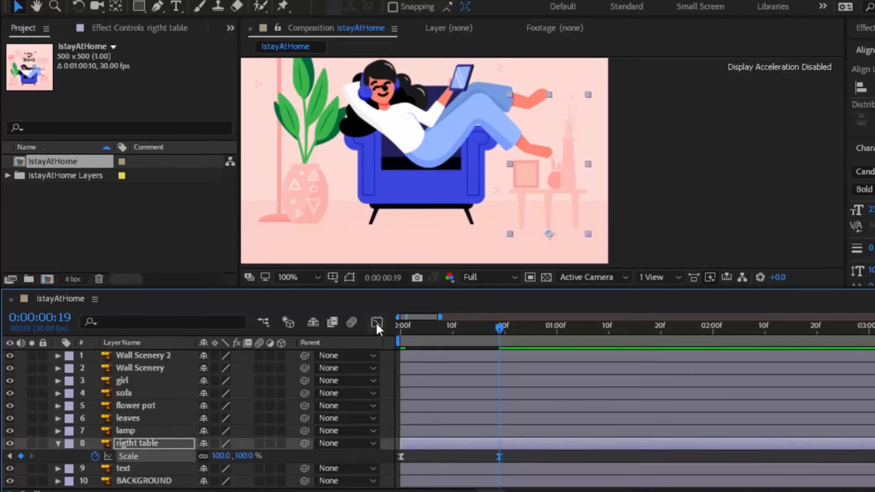
pyautogui.click(375, 322)
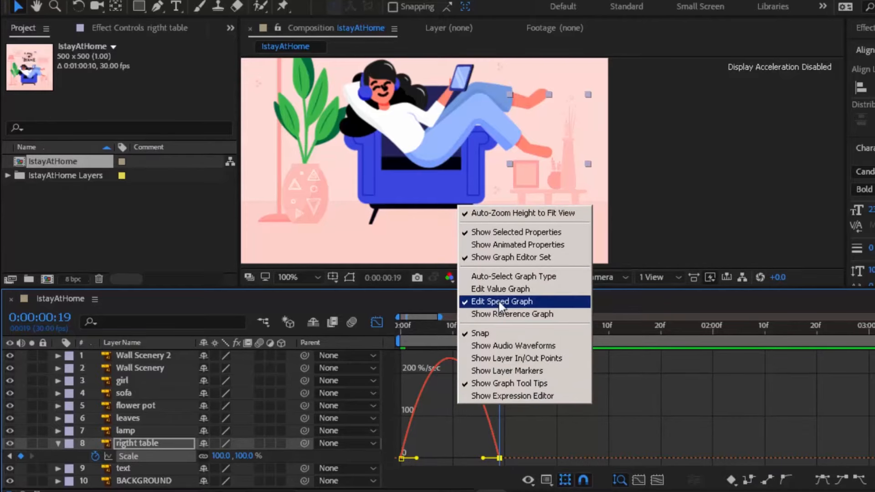
pyautogui.click(501, 301)
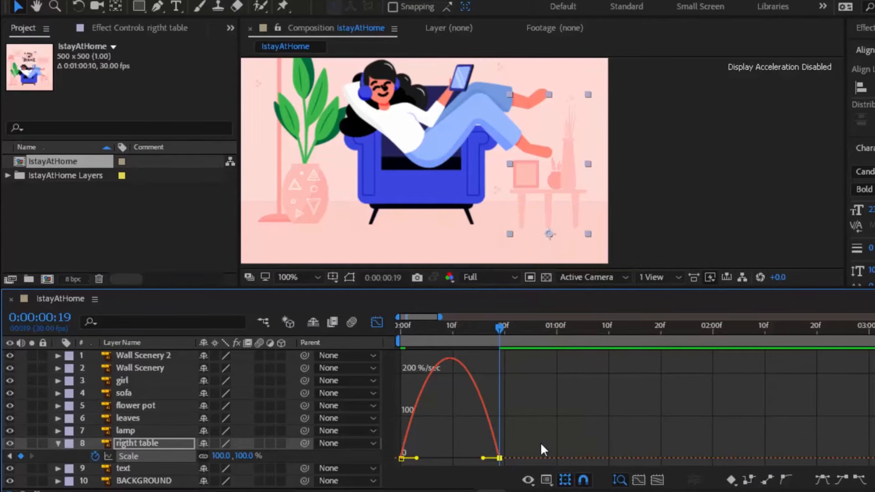
pyautogui.moveTo(488, 464)
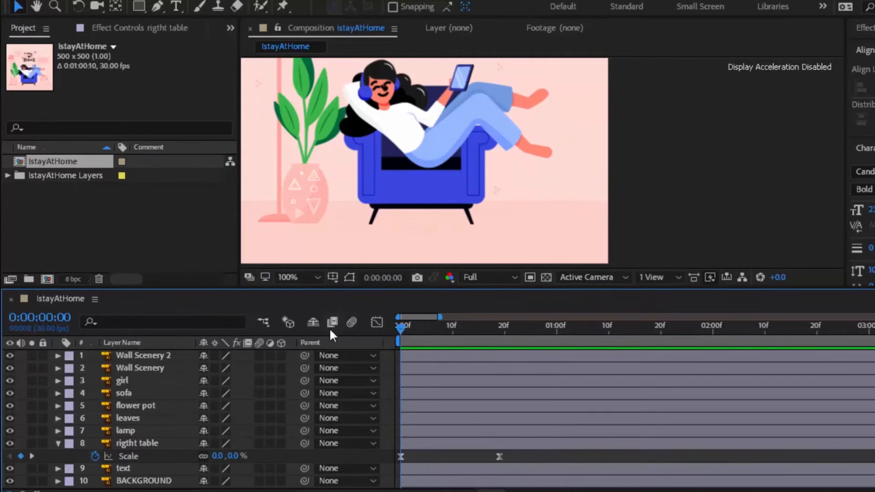
# - Check the table at full size, then select both of its Scale keyframes for copying
pyautogui.click(561, 327)
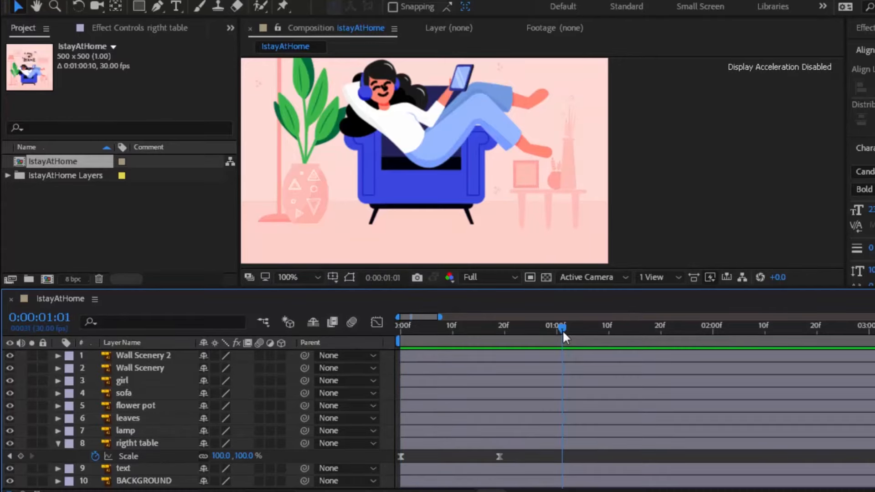
pyautogui.click(399, 332)
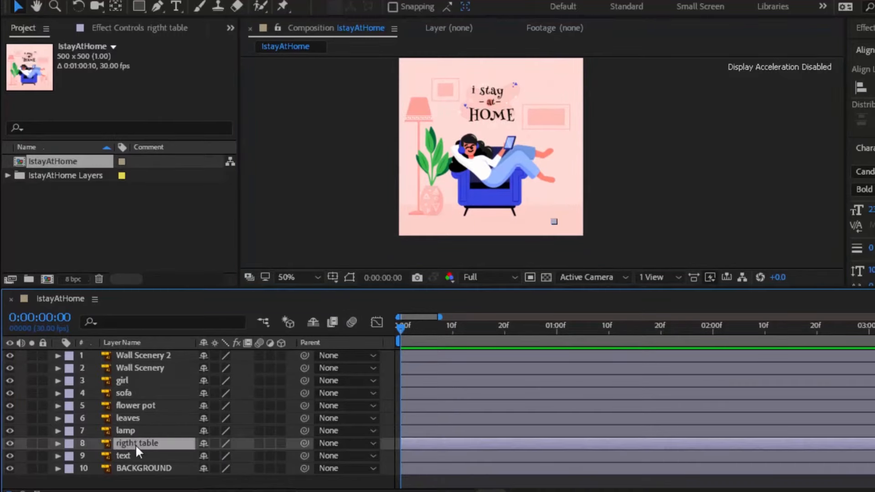
pyautogui.click(60, 444)
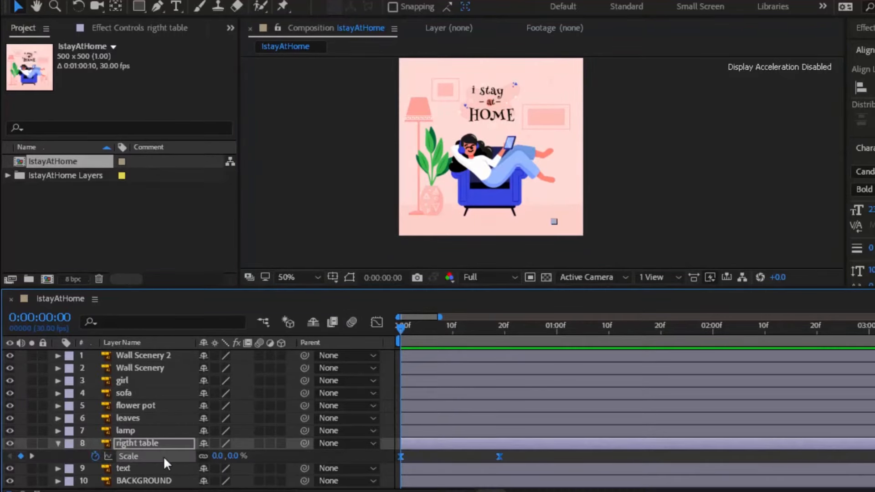
pyautogui.click(126, 430)
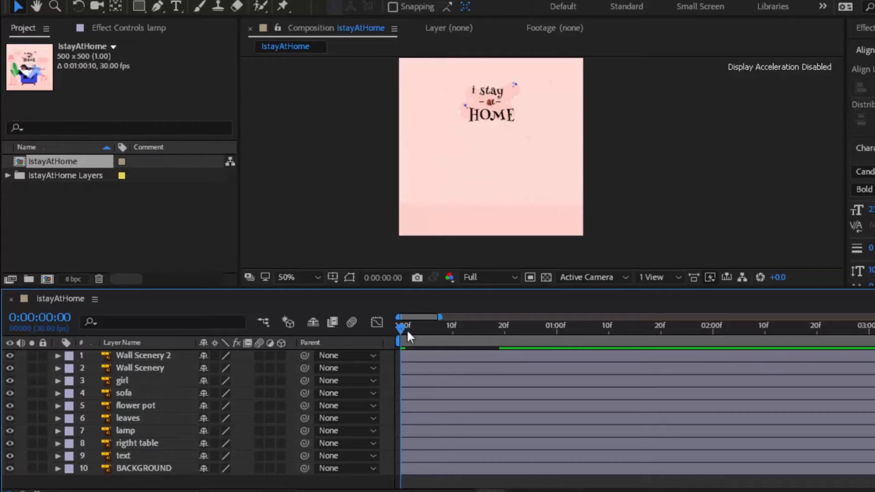
pyautogui.moveTo(401, 316); pyautogui.dragTo(496, 329)
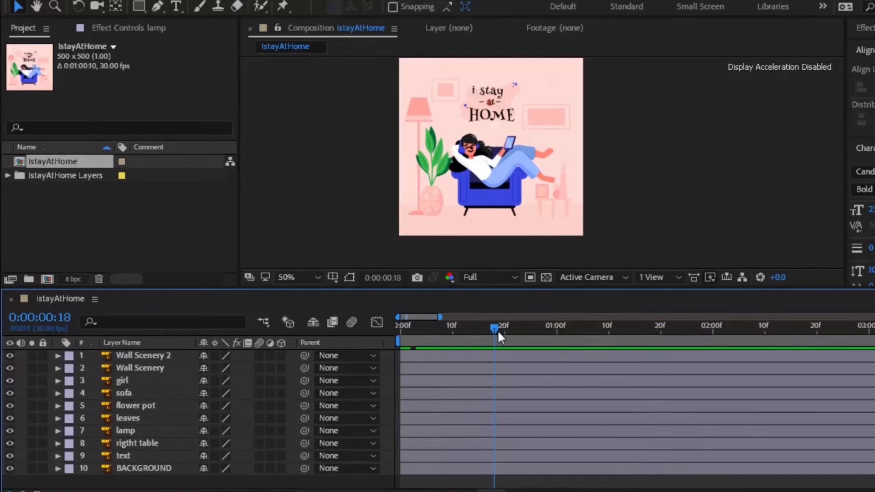
pyautogui.click(497, 332)
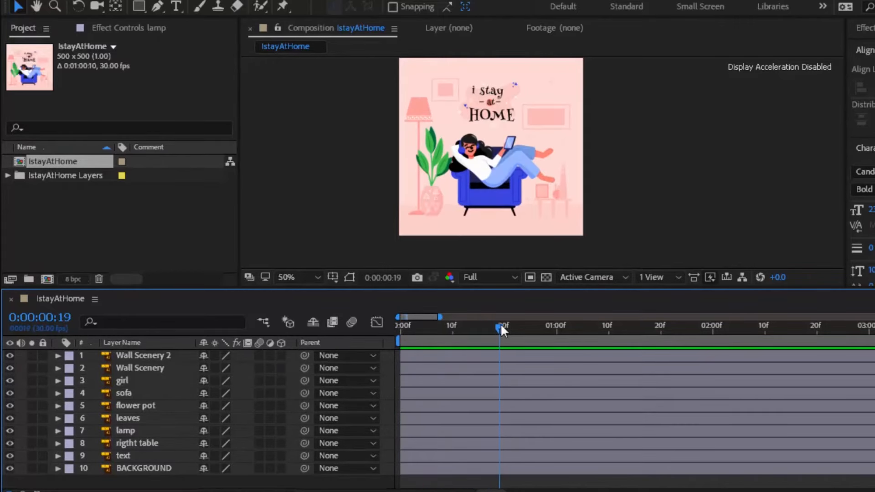
pyautogui.click(133, 443)
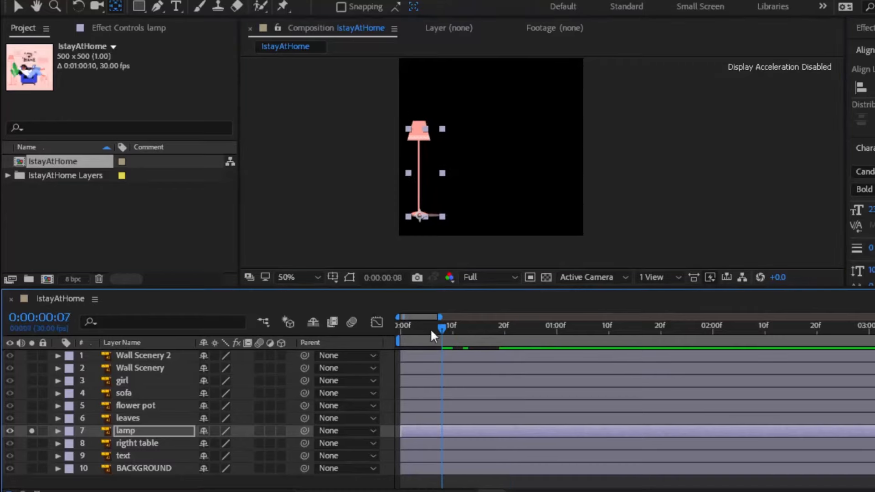
# - Solo the leaves and lamp layers and scrub their scale-in animation
pyautogui.moveTo(441, 326); pyautogui.dragTo(466, 326)
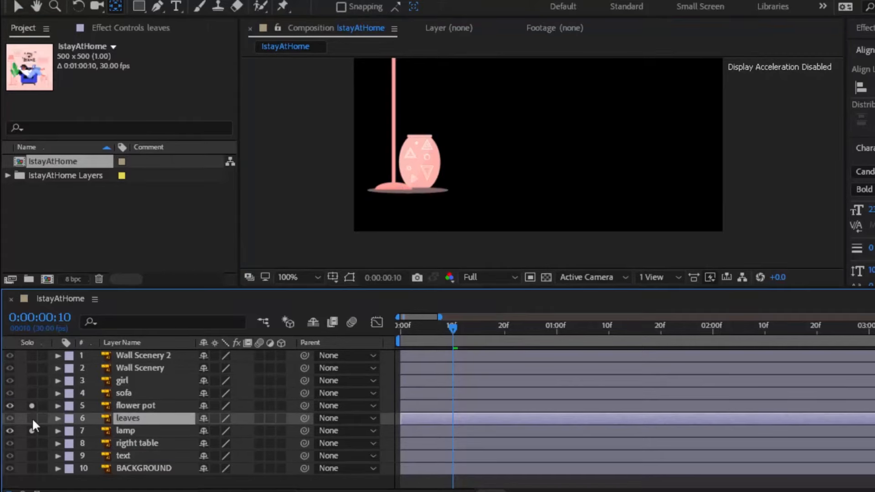
pyautogui.click(8, 417)
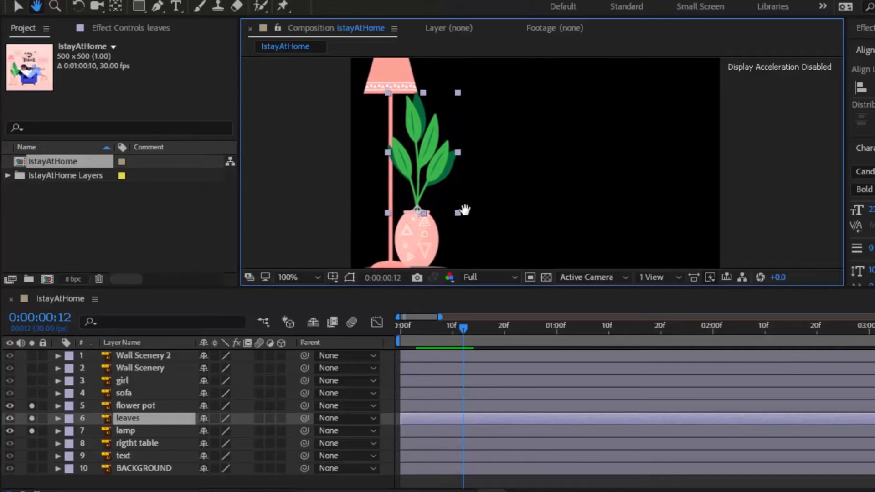
pyautogui.click(124, 394)
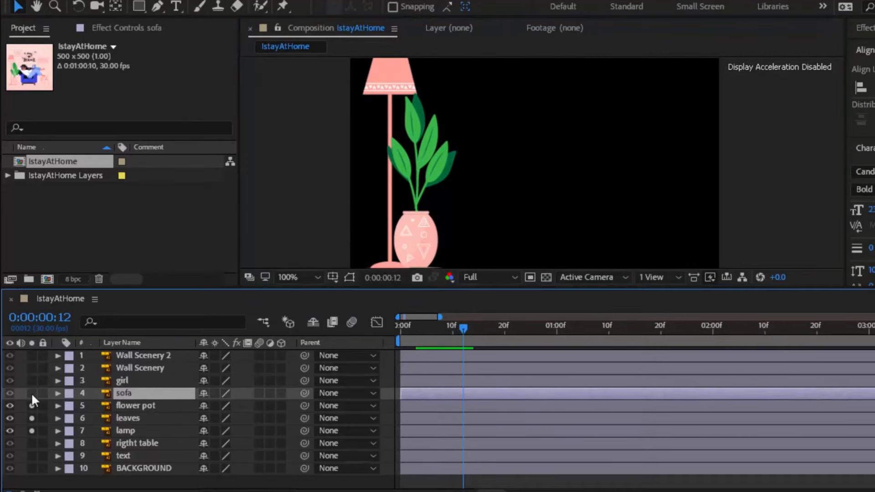
# - Solo the sofa layer as well for the isolated preview
pyautogui.click(9, 393)
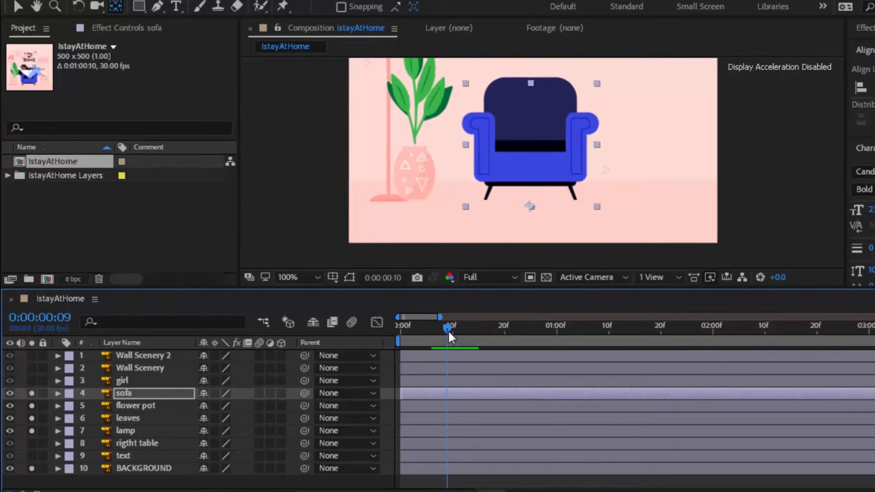
# - Shift the leaves layer a few frames later so they grow after the pot, then select the girl layer
pyautogui.moveTo(447, 325); pyautogui.dragTo(437, 326)
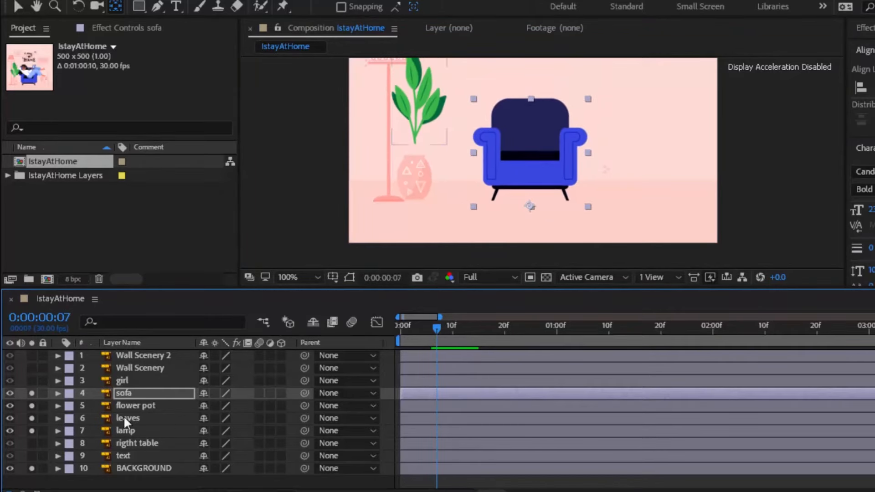
pyautogui.click(128, 418)
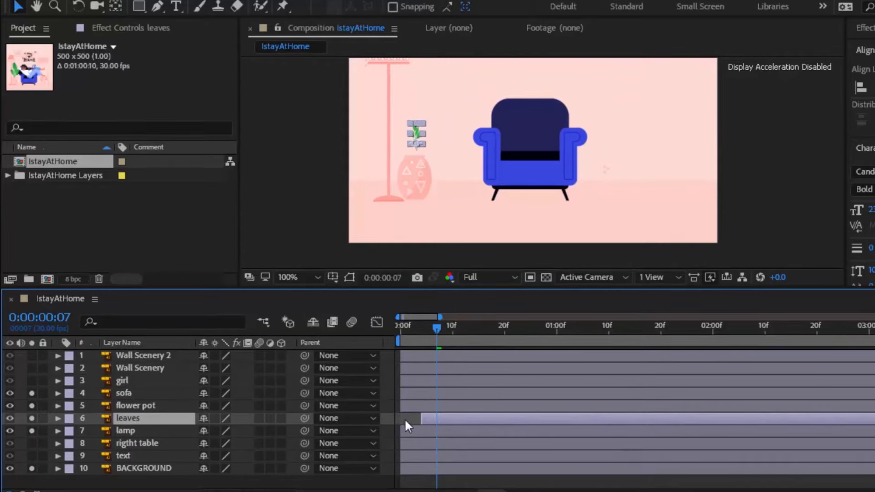
pyautogui.click(124, 394)
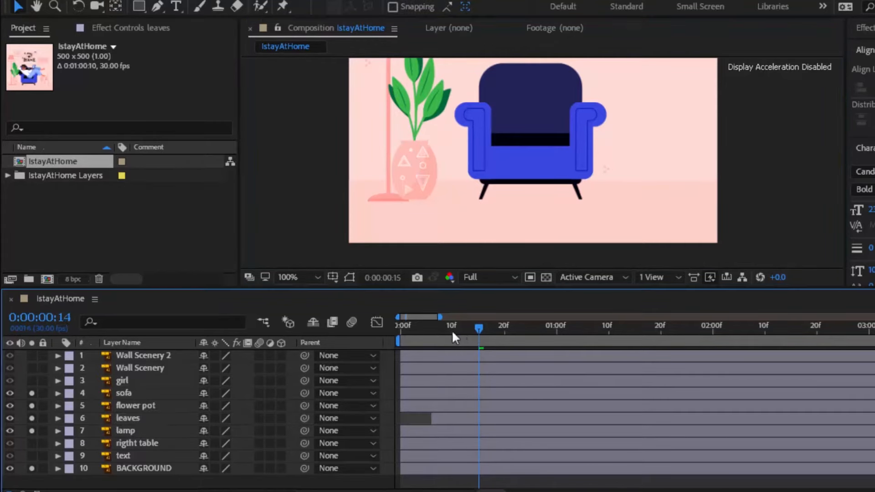
pyautogui.moveTo(479, 328); pyautogui.dragTo(437, 328)
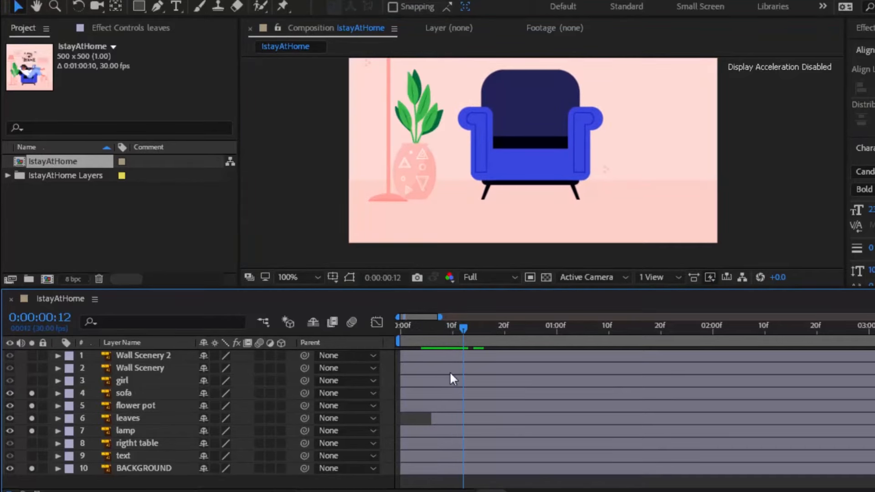
pyautogui.click(128, 419)
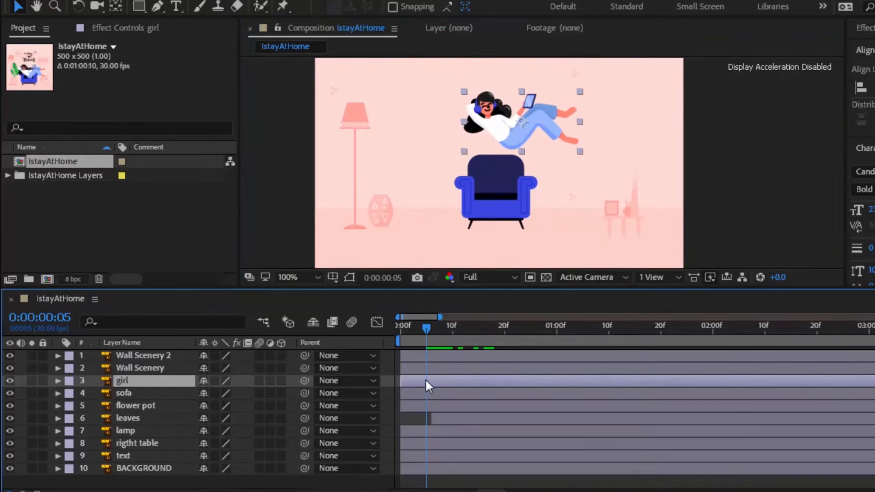
# - Shift the girl layer a few frames later so she appears after the sofa, and preview it
pyautogui.click(397, 332)
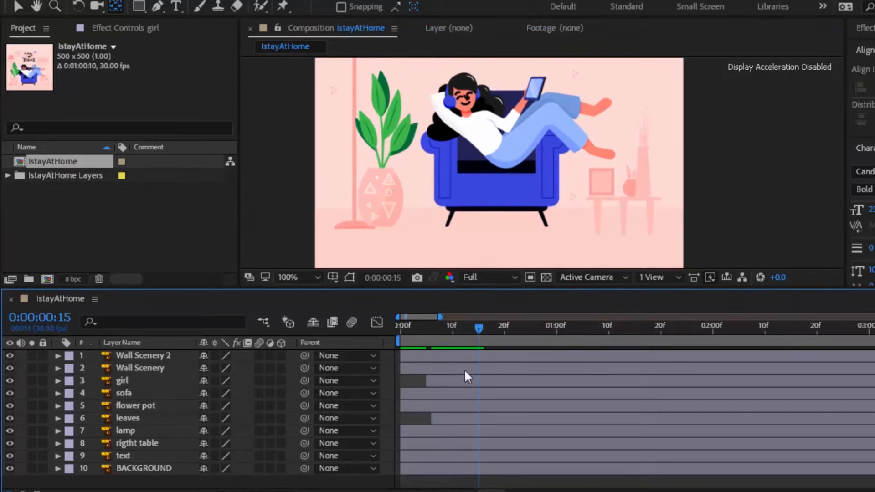
pyautogui.click(121, 381)
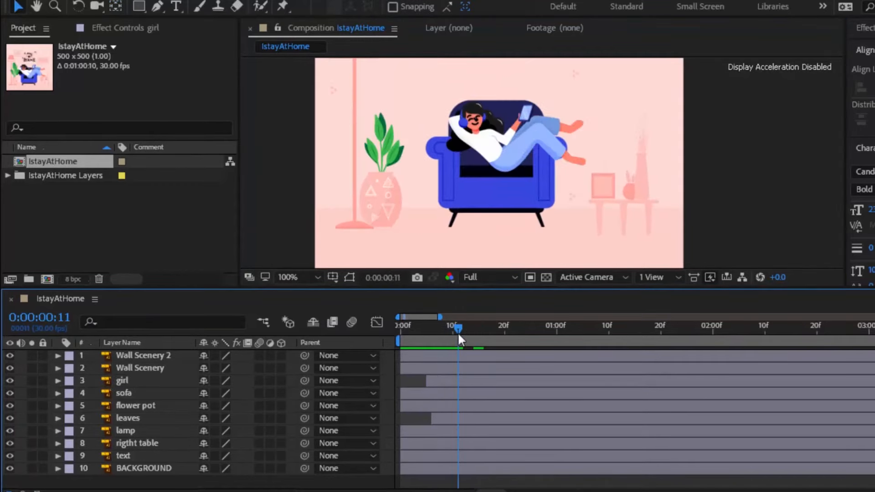
pyautogui.moveTo(458, 340); pyautogui.dragTo(449, 340)
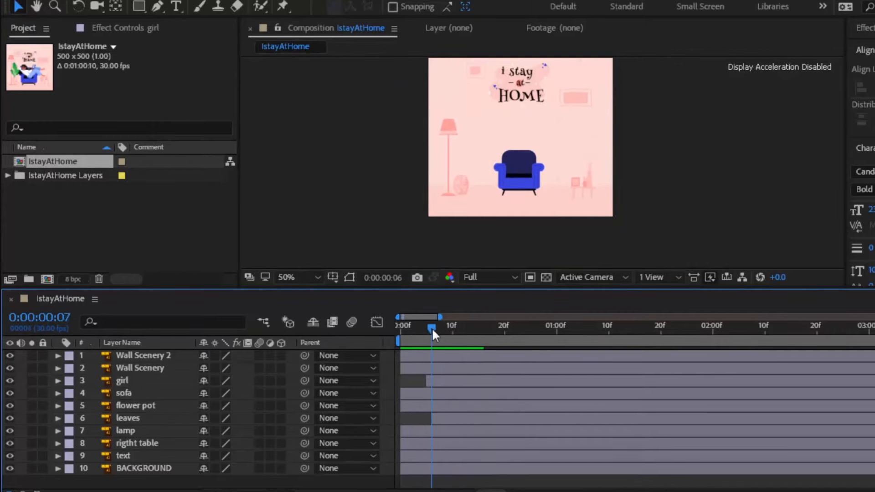
# - Delay the Wall Scenery layer's start and scrub to check it pops in after the opening frames
pyautogui.moveTo(432, 326); pyautogui.dragTo(499, 326)
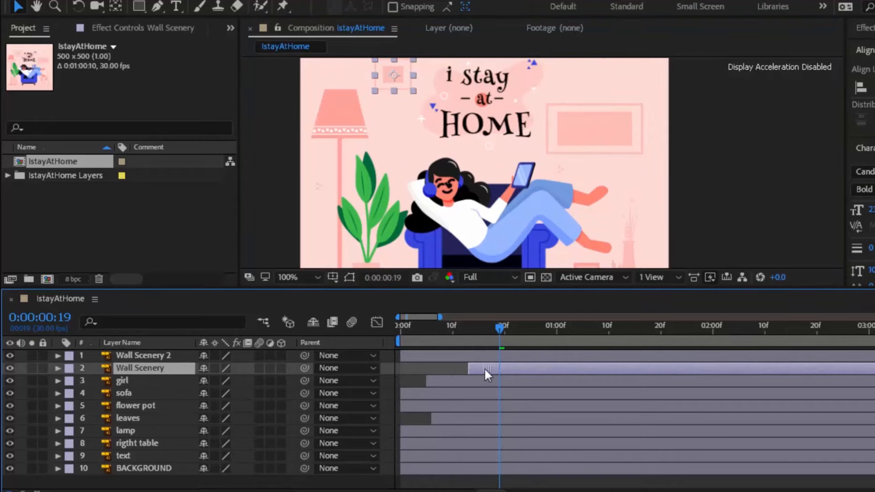
pyautogui.click(144, 354)
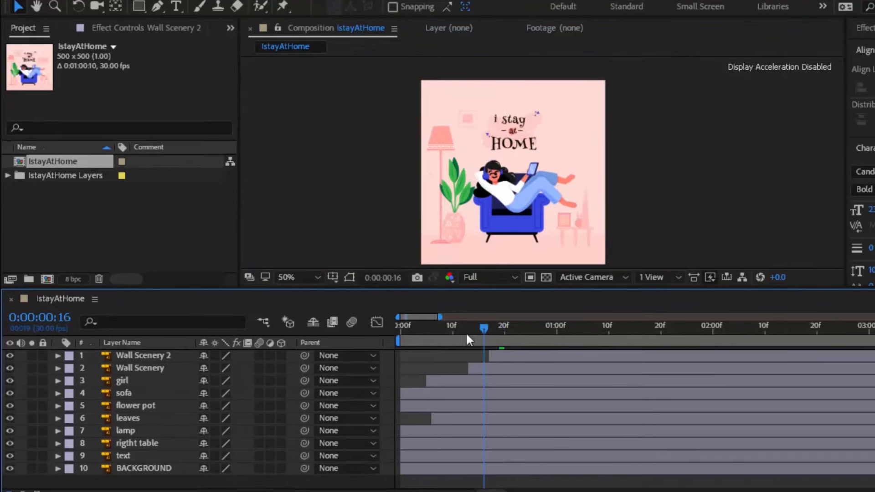
pyautogui.moveTo(483, 329); pyautogui.dragTo(468, 329)
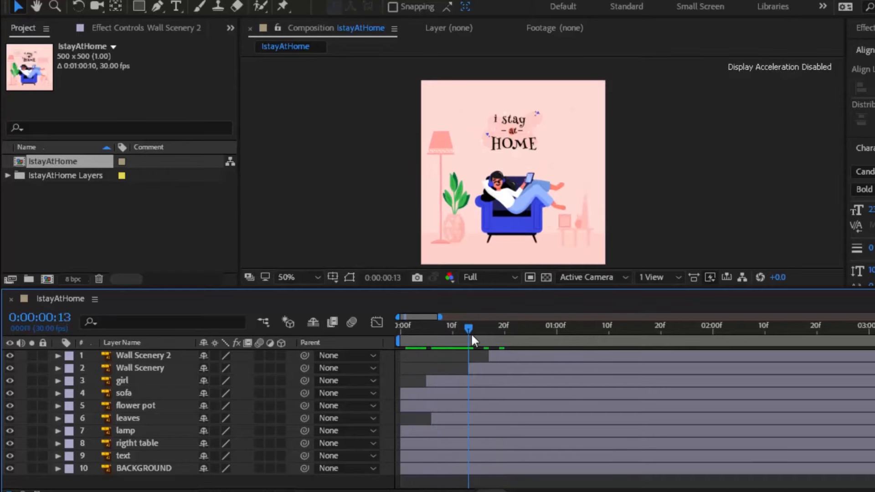
pyautogui.moveTo(468, 340); pyautogui.dragTo(508, 340)
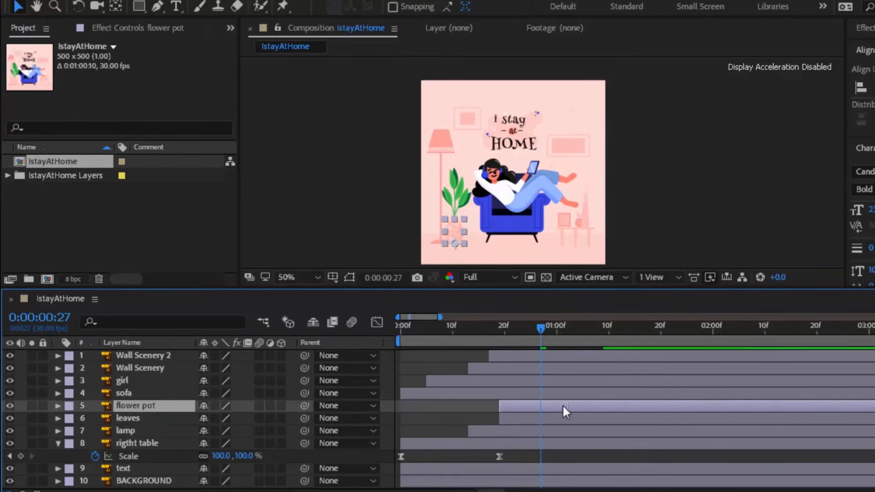
# - Push the flower pot, then the leaves, then the sofa, girl and wall layers progressively later
pyautogui.click(128, 419)
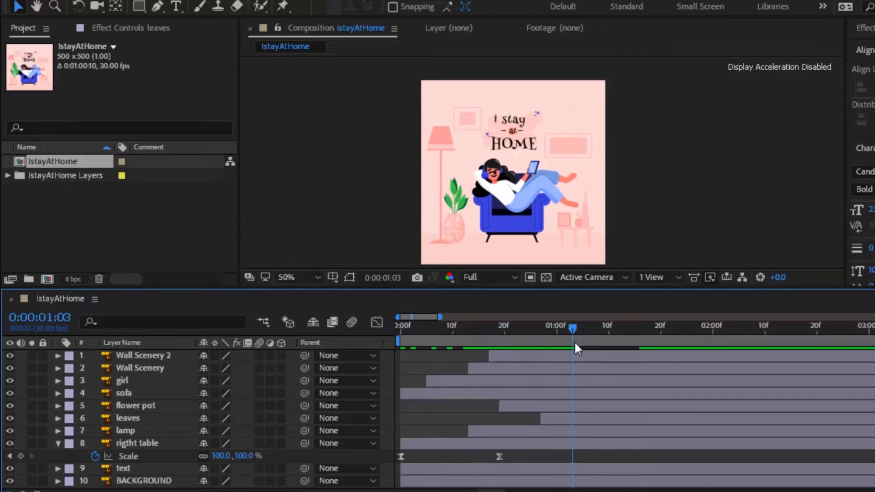
pyautogui.click(124, 393)
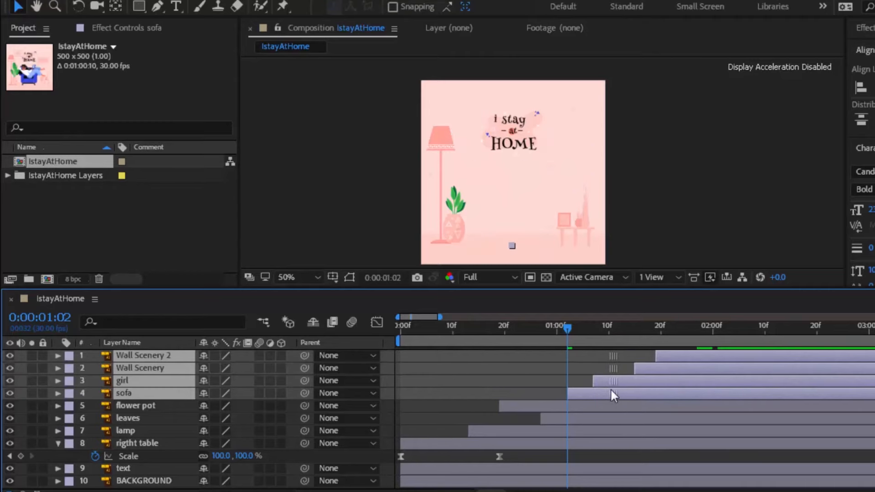
pyautogui.moveTo(567, 328); pyautogui.dragTo(587, 328)
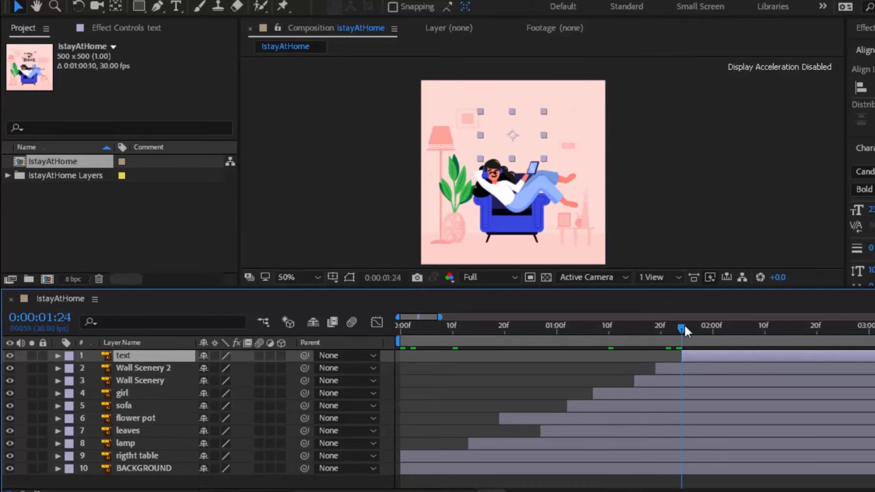
# - Keyframe the title text dropping from above the frame to its resting position with eased motion
pyautogui.click(681, 328)
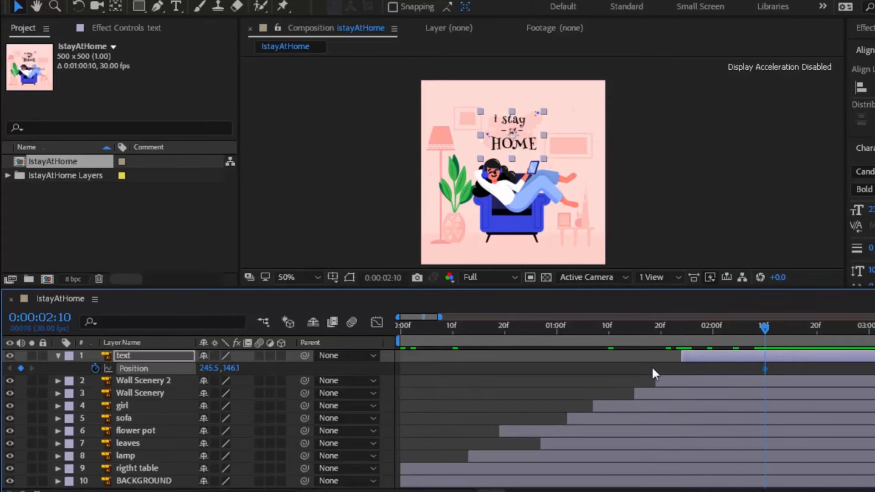
pyautogui.click(680, 328)
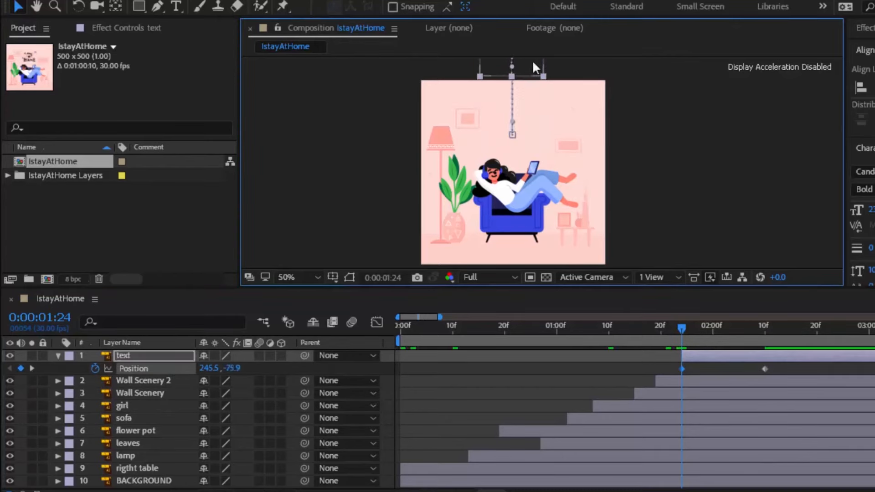
pyautogui.click(761, 341)
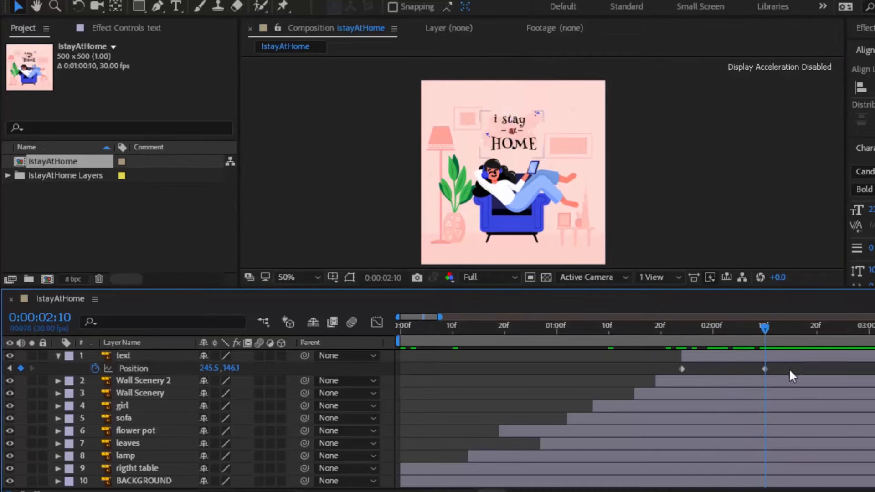
pyautogui.rightClick(763, 368)
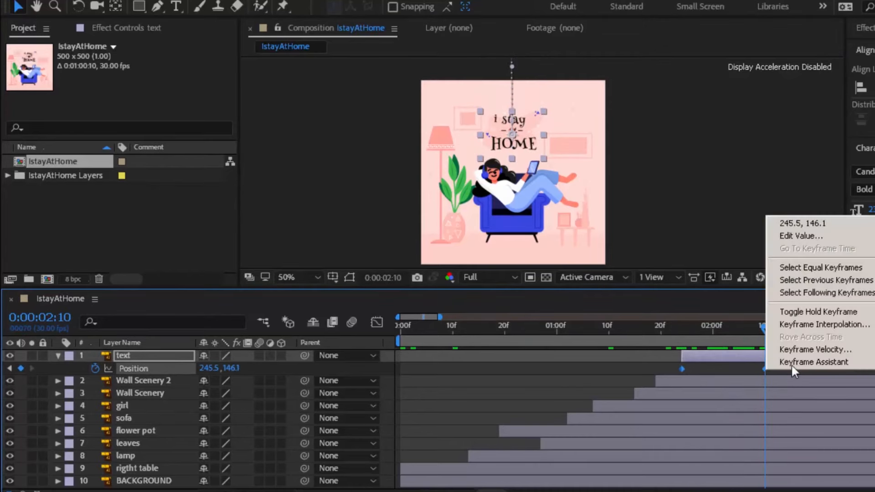
pyautogui.click(815, 362)
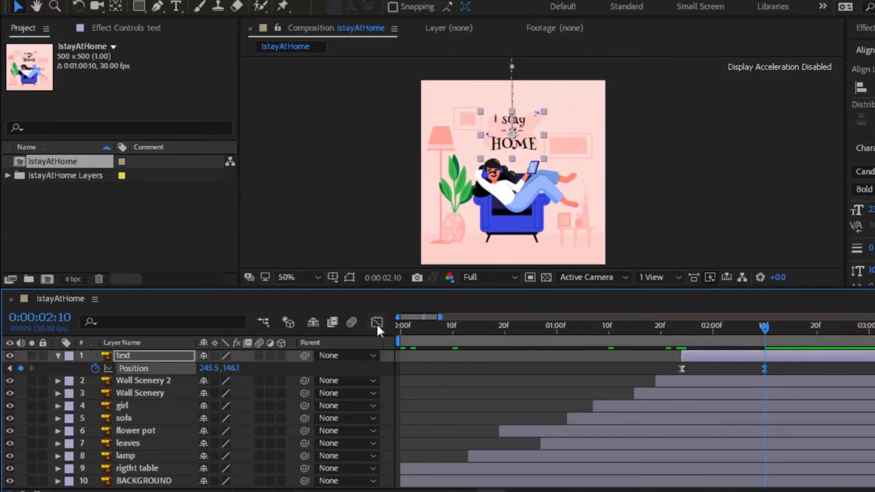
# - Preview the text drop-in and move on to the leaves layer
pyautogui.click(376, 323)
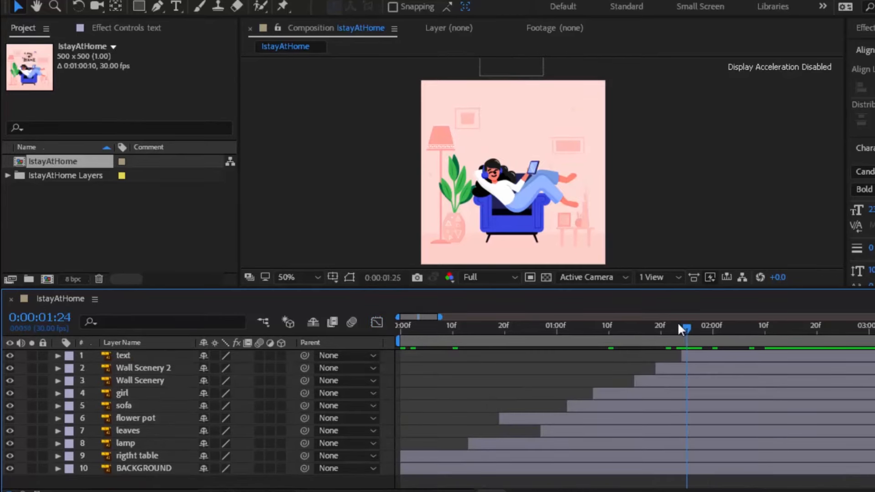
pyautogui.click(682, 330)
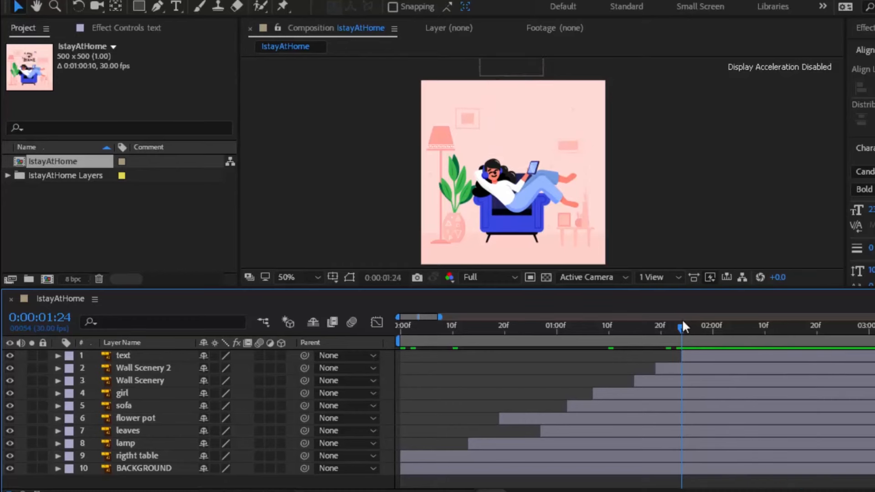
pyautogui.click(58, 356)
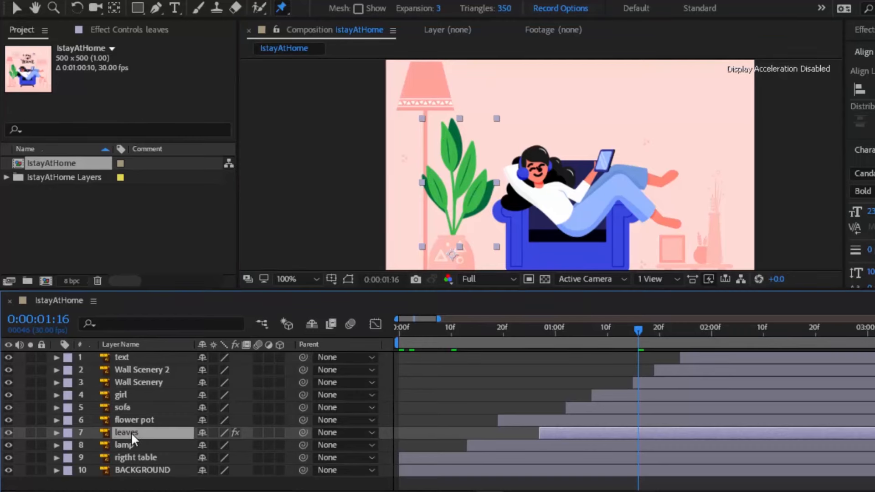
# - Expand the leaves layer's Puppet effect and Mesh 1 to reveal its placed pins
pyautogui.click(58, 432)
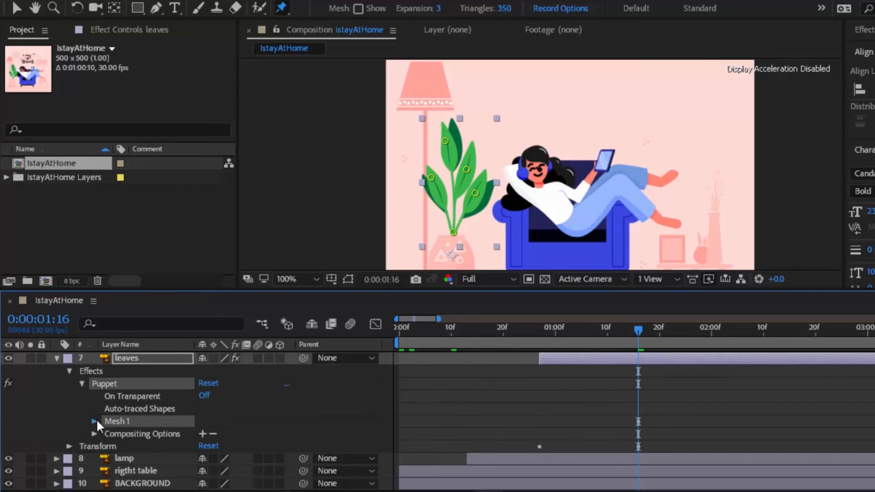
pyautogui.click(93, 421)
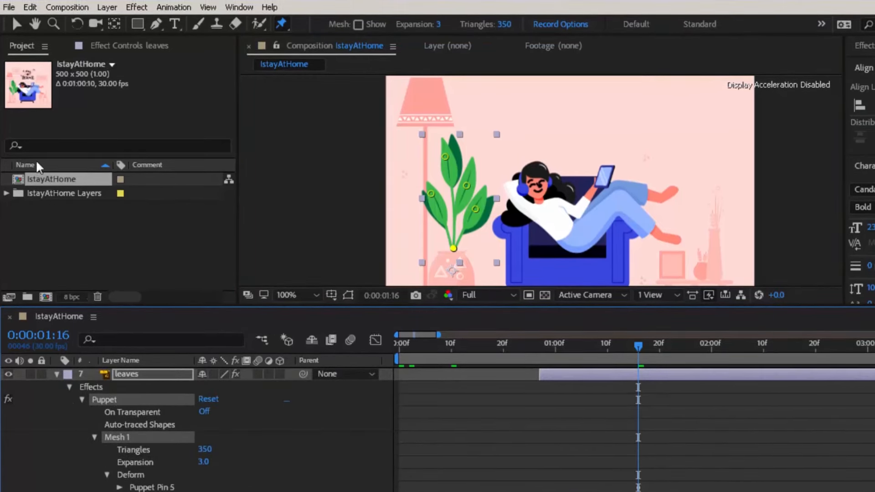
pyautogui.click(10, 6)
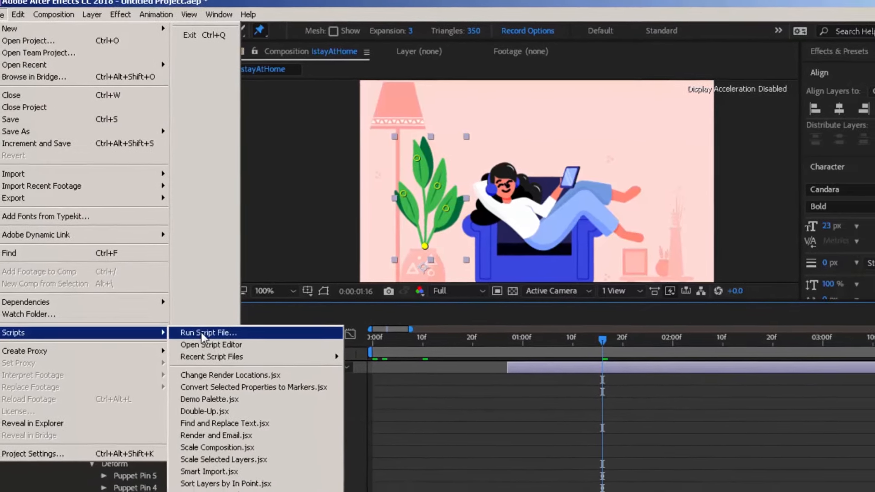
# - Run AFPHairRig_03_2.jsx on the leaves' puppet pins, creating a MASTER controller layer
pyautogui.click(208, 333)
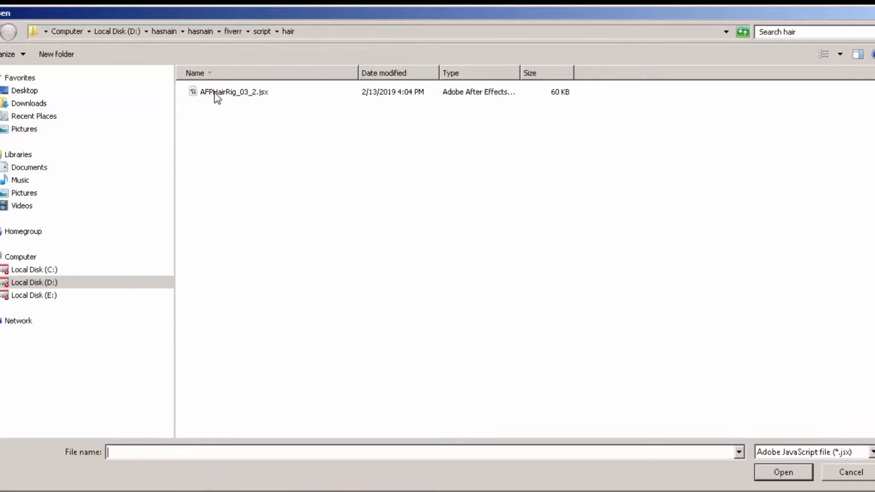
pyautogui.click(219, 91)
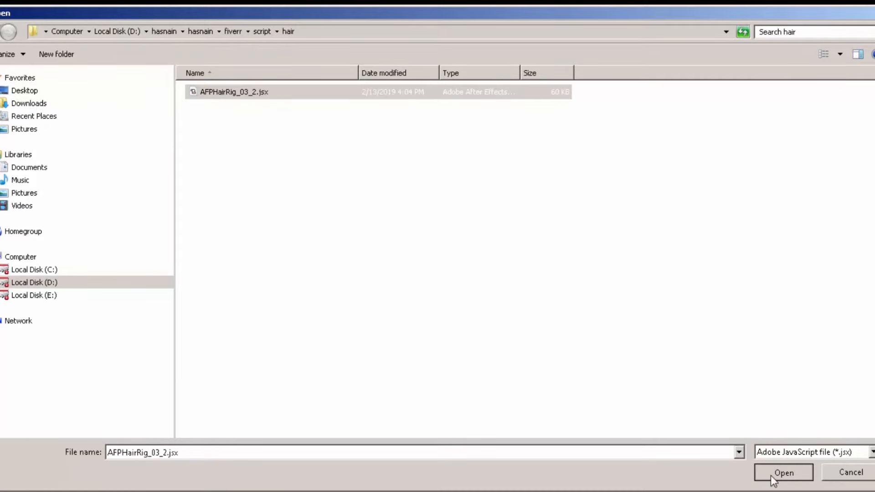
pyautogui.click(782, 473)
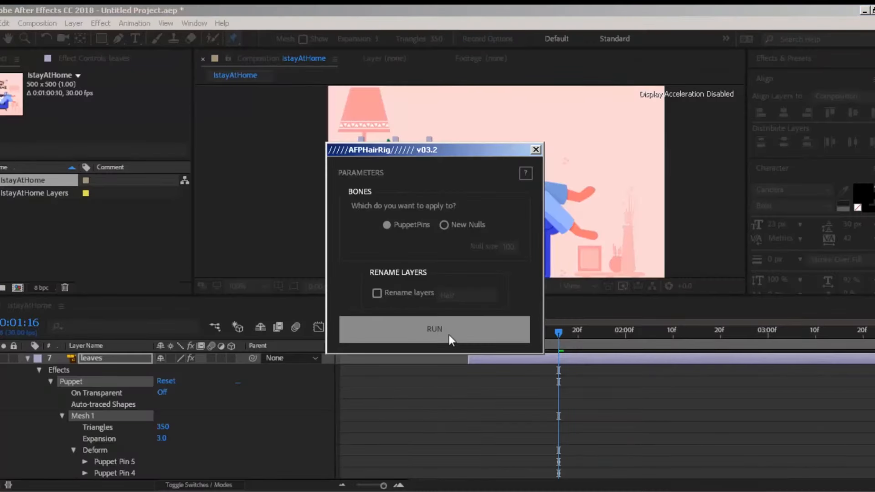
pyautogui.click(434, 329)
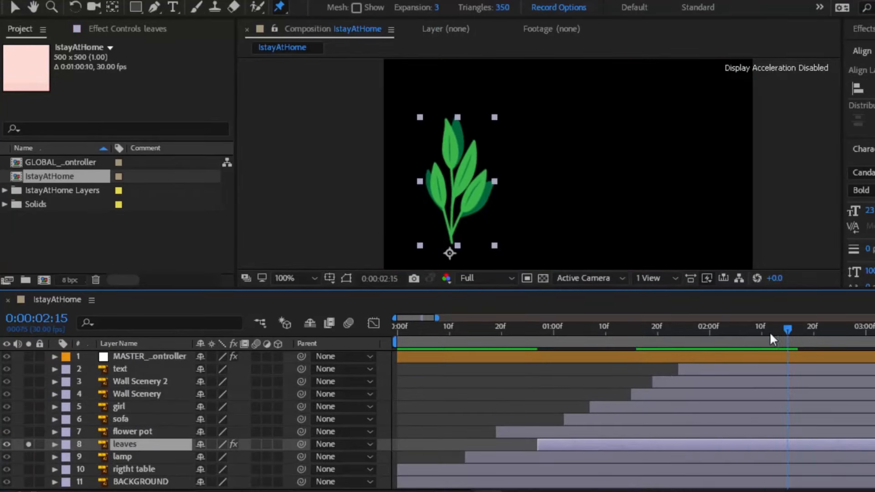
pyautogui.click(615, 328)
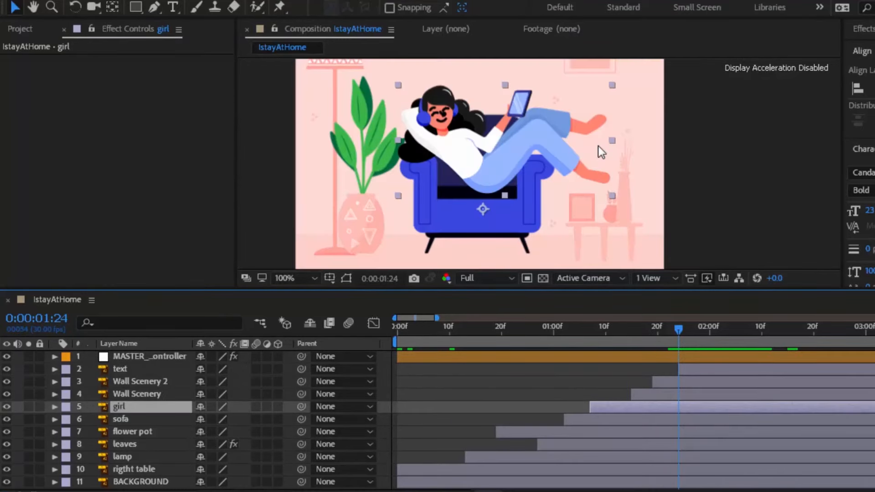
# - Place a puppet pin on the girl's foot with the Puppet Pin tool
pyautogui.click(275, 7)
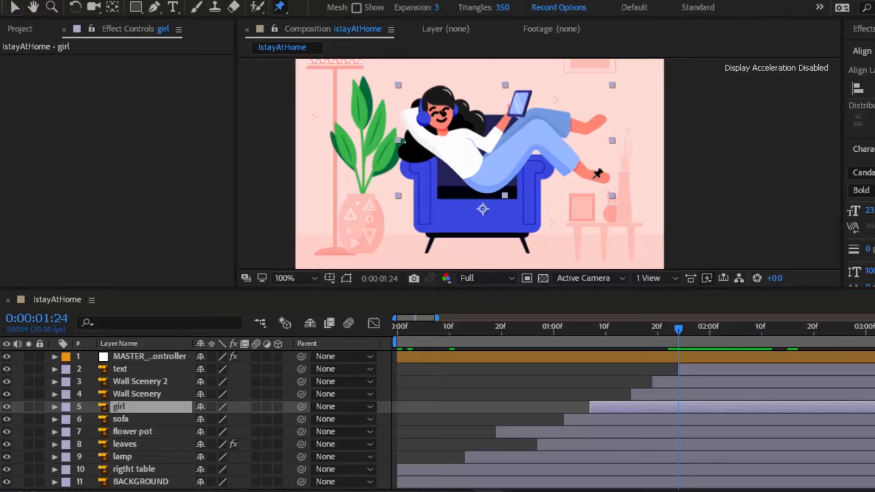
pyautogui.click(600, 177)
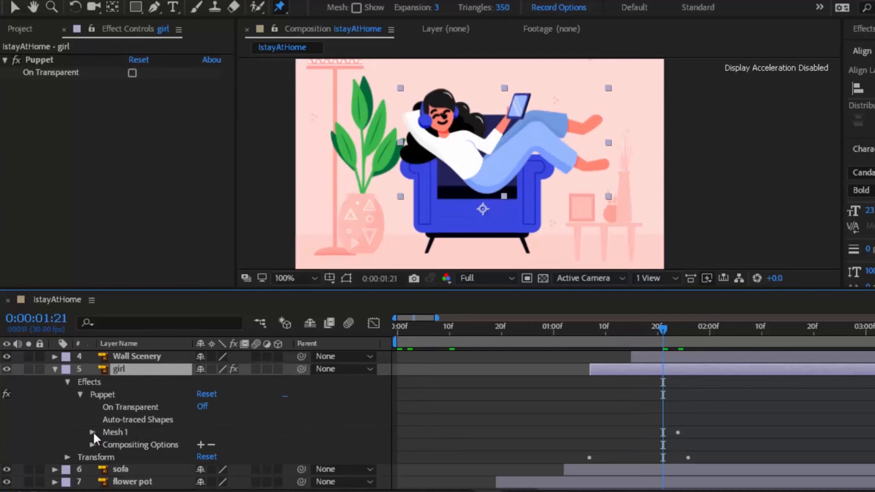
# - Expand the girl's mesh and keyframe the foot pin in a lowered and a raised pose
pyautogui.click(89, 432)
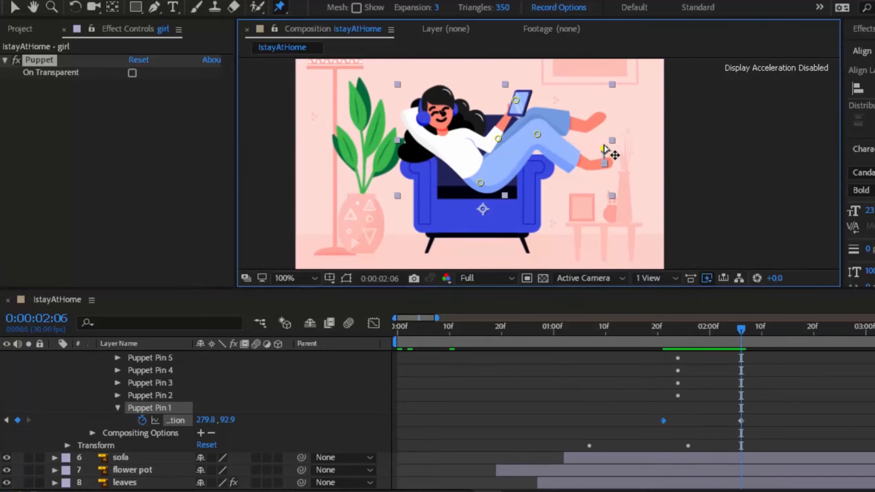
pyautogui.moveTo(613, 155); pyautogui.dragTo(603, 121)
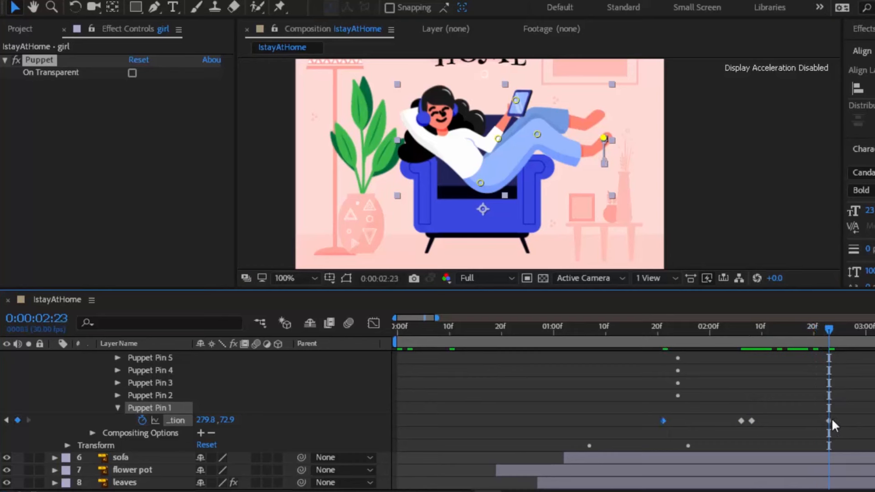
pyautogui.moveTo(604, 139); pyautogui.dragTo(603, 162)
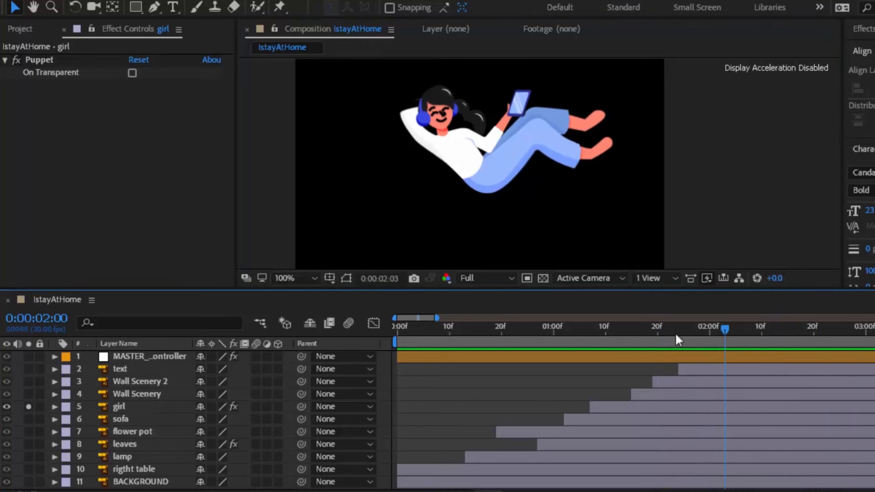
# - Scrub through the timeline to preview the foot's up-and-down motion
pyautogui.moveTo(724, 328); pyautogui.dragTo(705, 328)
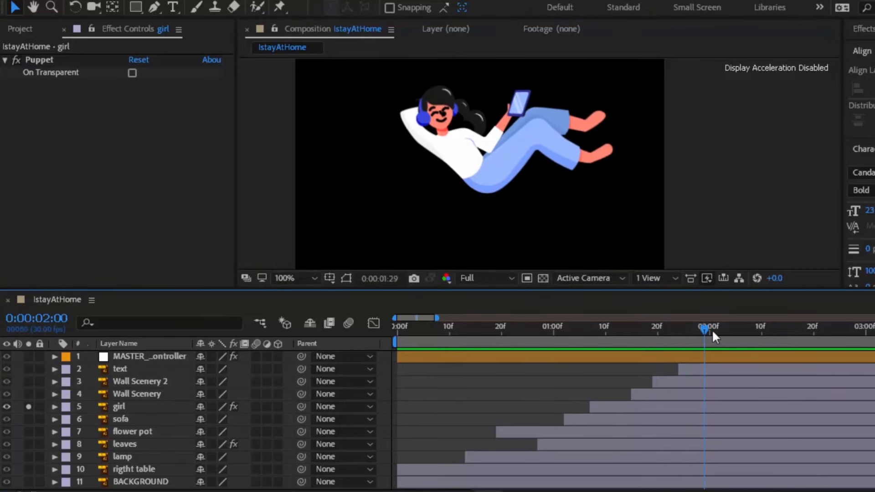
pyautogui.moveTo(704, 332); pyautogui.dragTo(808, 332)
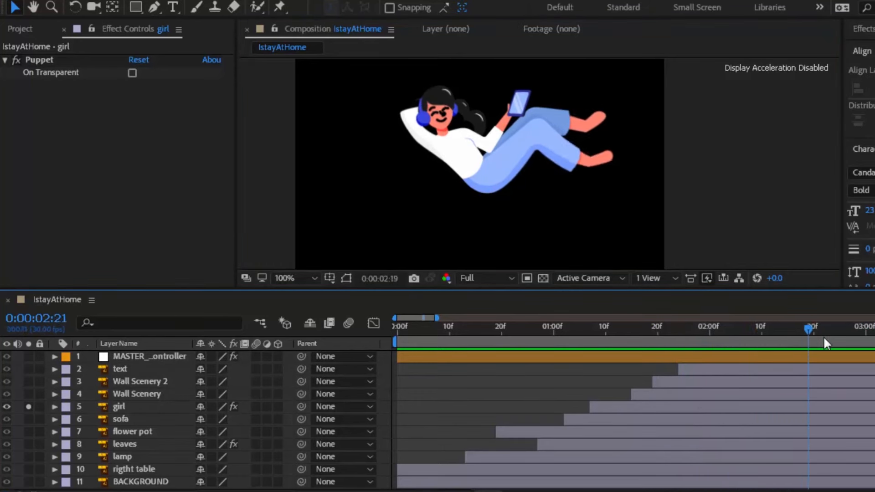
pyautogui.click(134, 432)
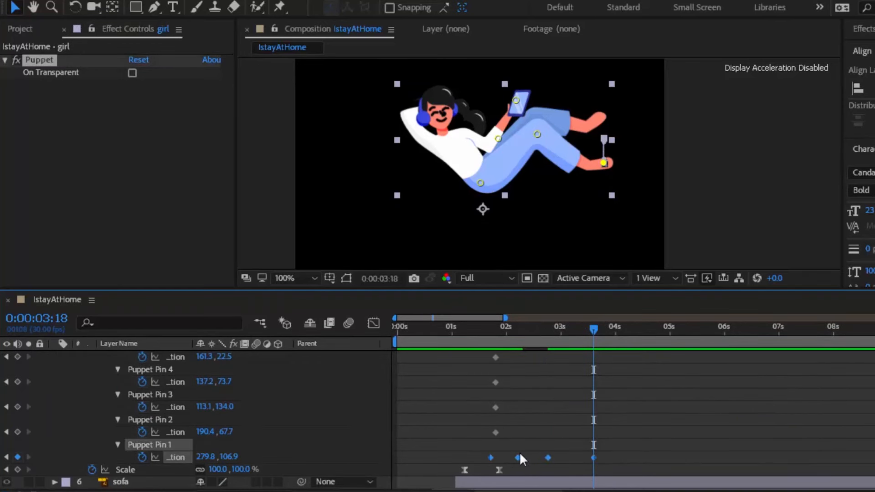
pyautogui.moveTo(142, 467)
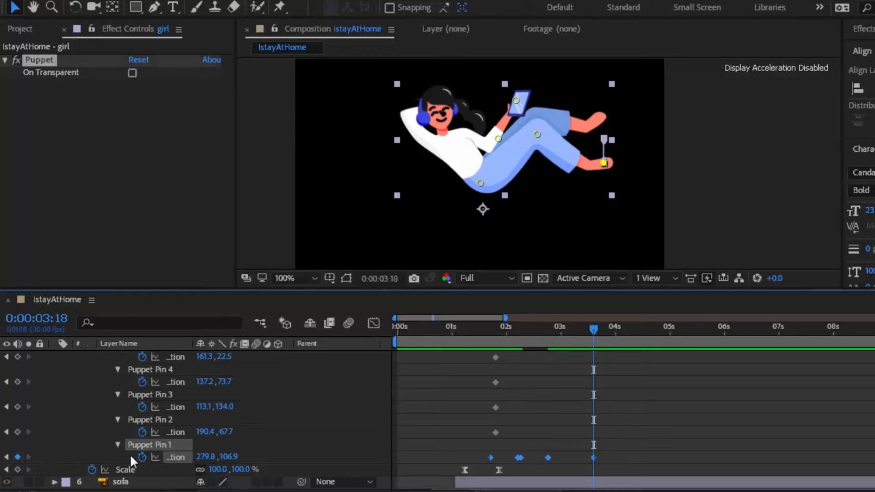
pyautogui.moveTo(144, 464)
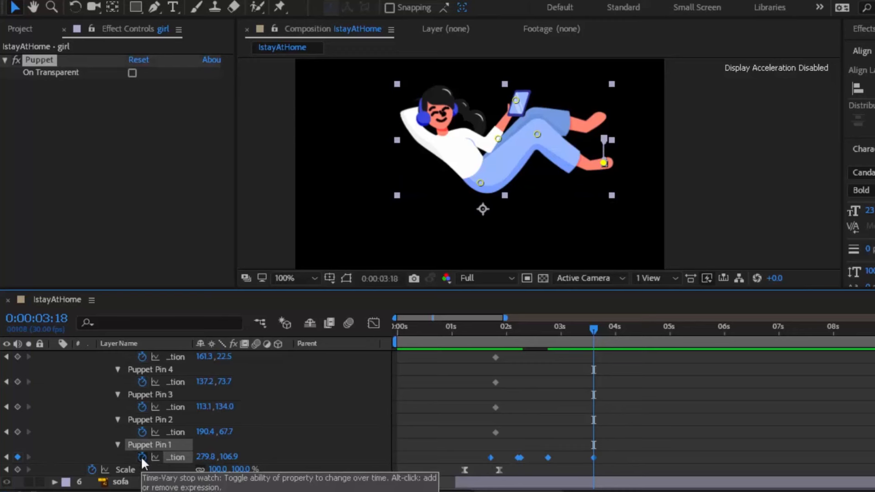
# - Add a loopOut(type = "cycle") expression to the foot pin's position so its motion repeats
pyautogui.click(144, 458)
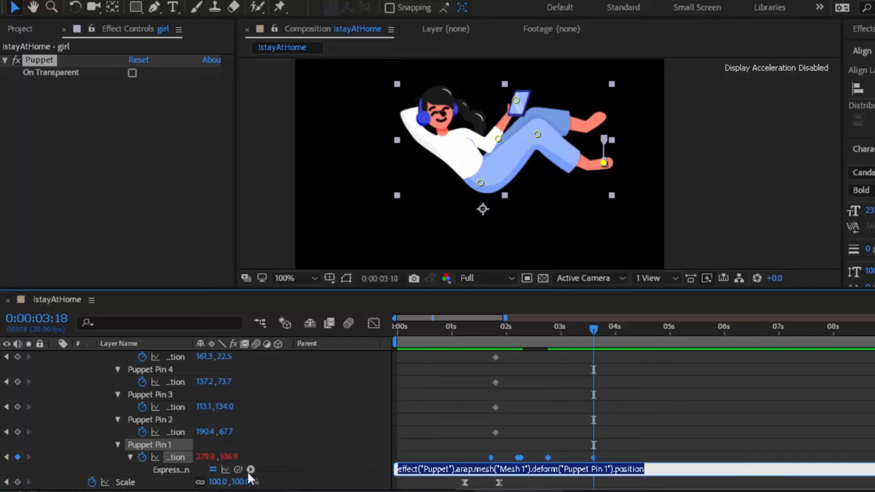
pyautogui.click(254, 470)
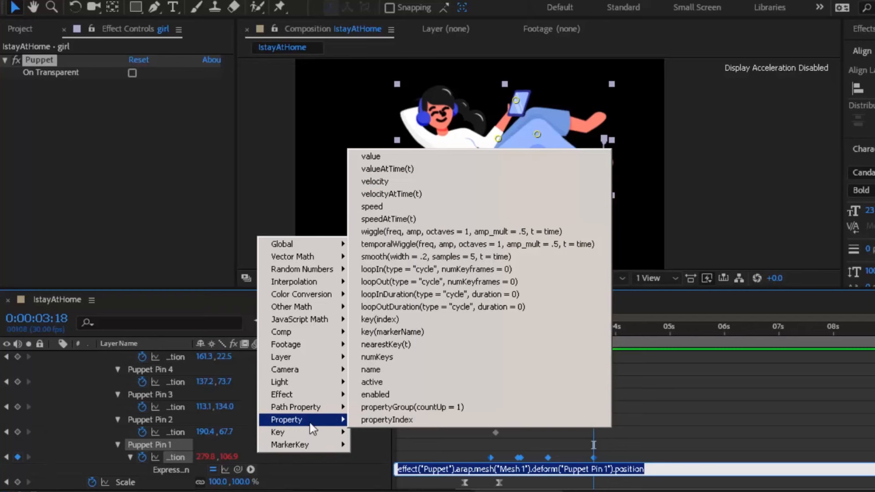
pyautogui.moveTo(471, 290)
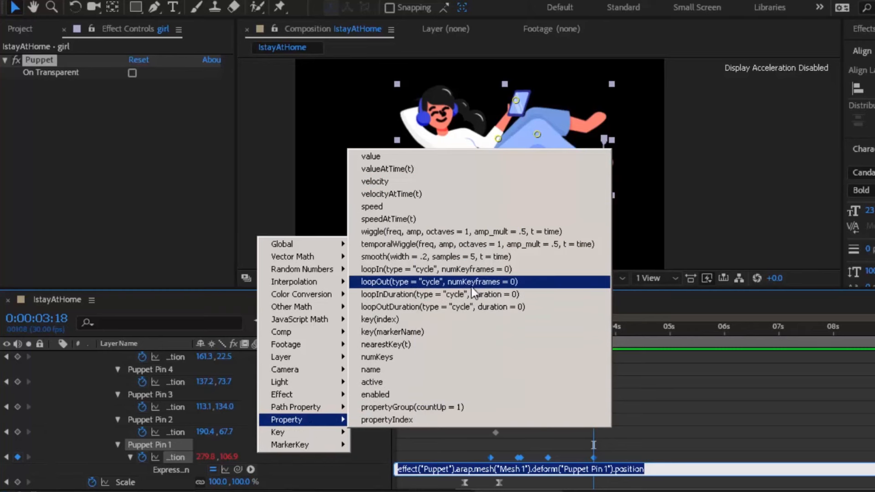
pyautogui.click(440, 282)
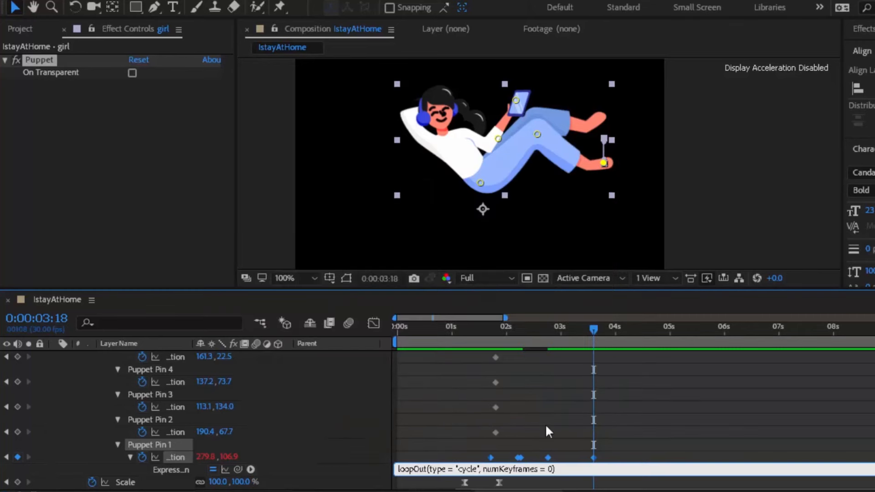